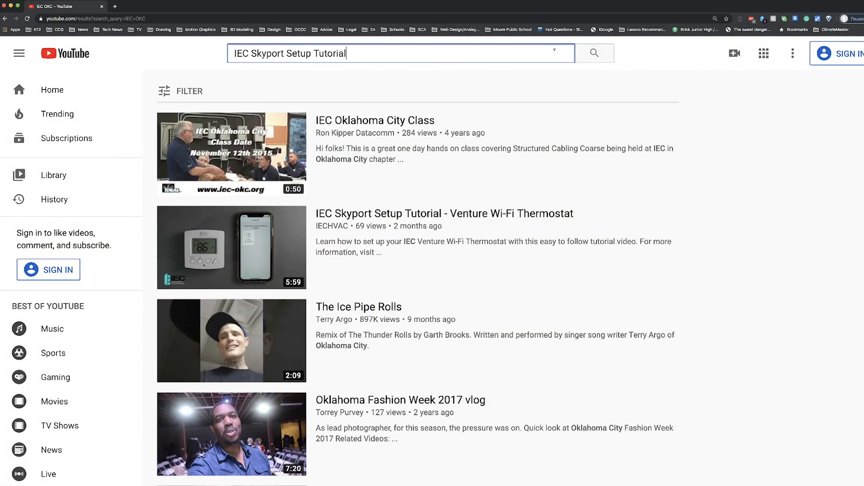
Step: Search YouTube for 'IEC Skyport Setup Tutorial' and open the Venture Wi-Fi Thermostat video
left_click(594, 53)
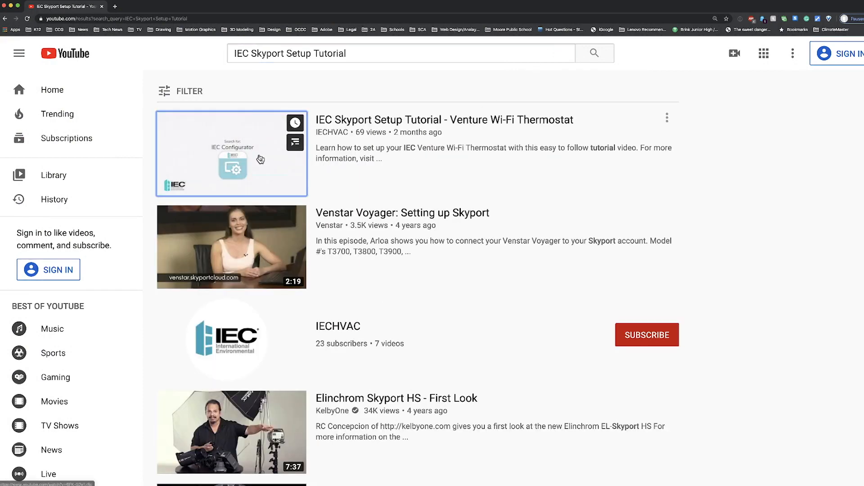
left_click(231, 154)
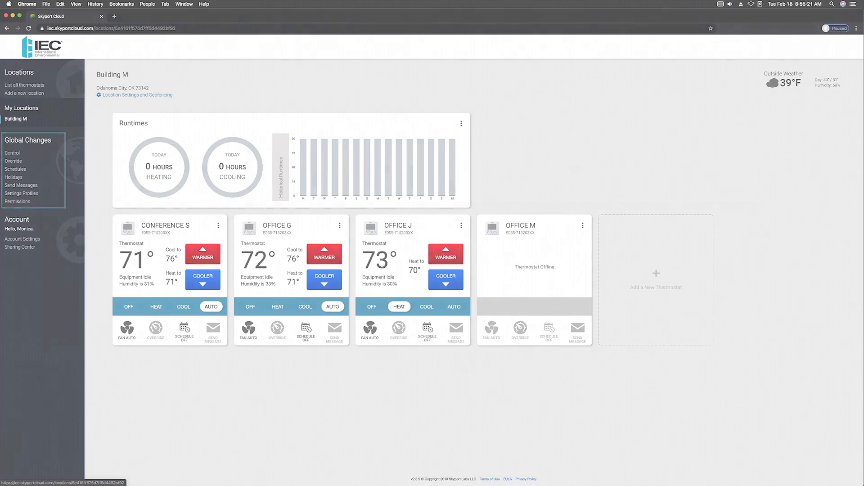
Step: Send Auto mode with cool 76° and heat 71° to Conference S and Office G
left_click(12, 152)
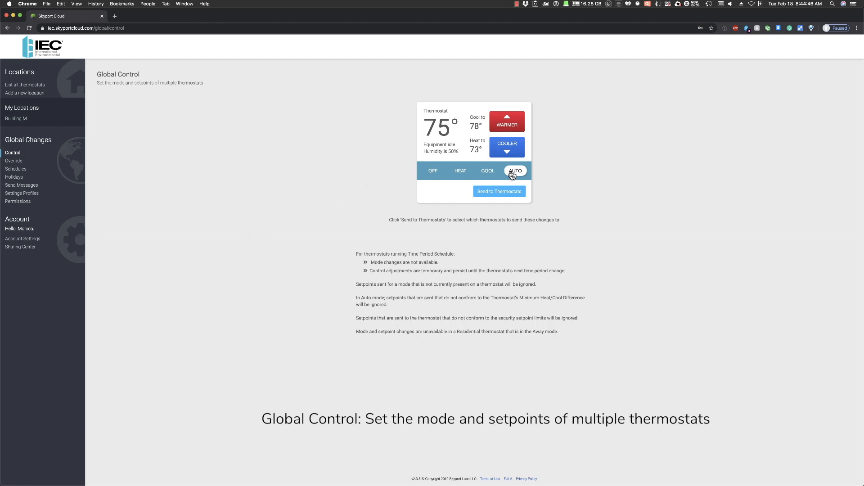
left_click(507, 151)
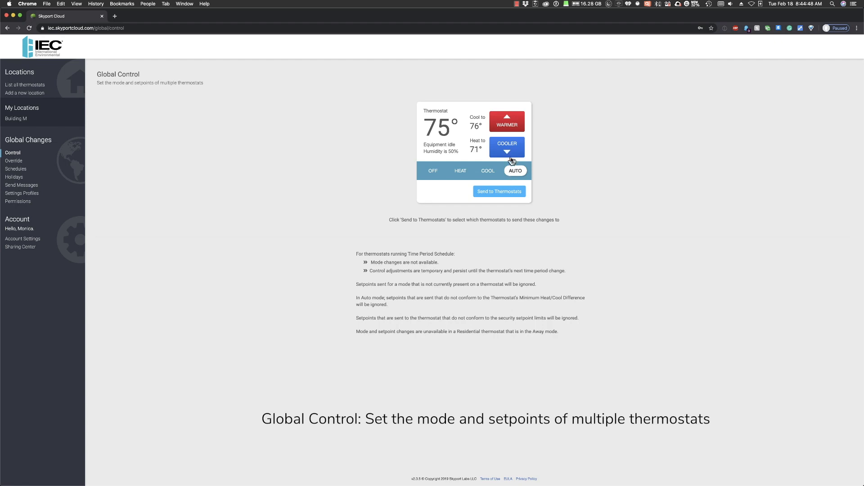
left_click(499, 192)
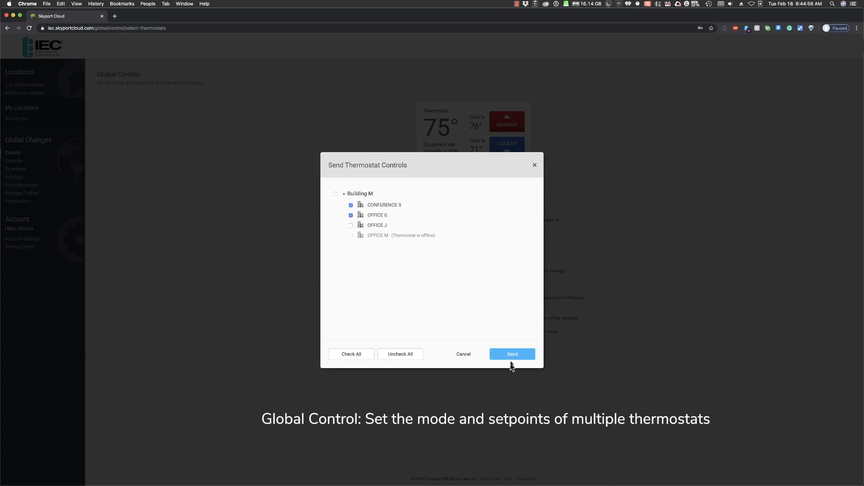
left_click(511, 354)
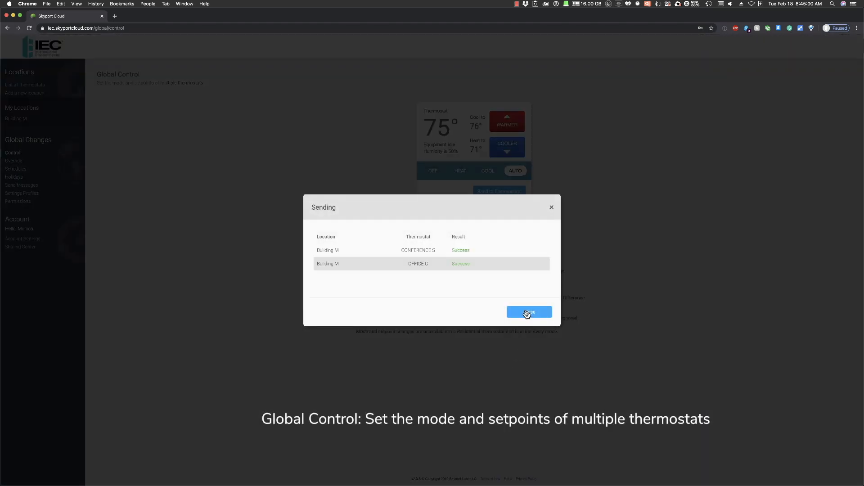
left_click(528, 312)
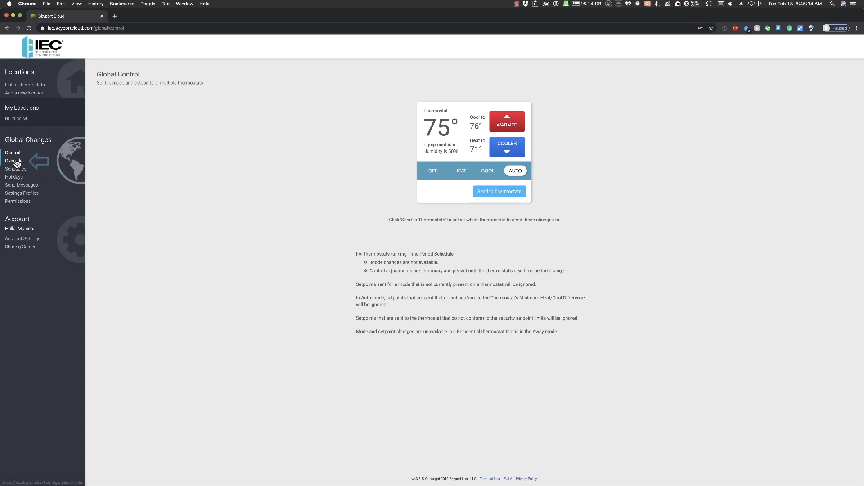
Step: Open Global Override and choose Force Unoccupied Period
left_click(13, 162)
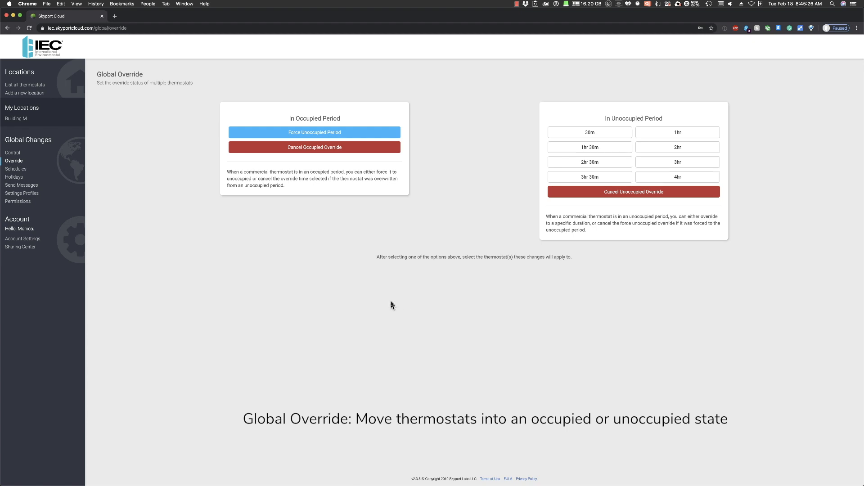
mouse_move(386, 302)
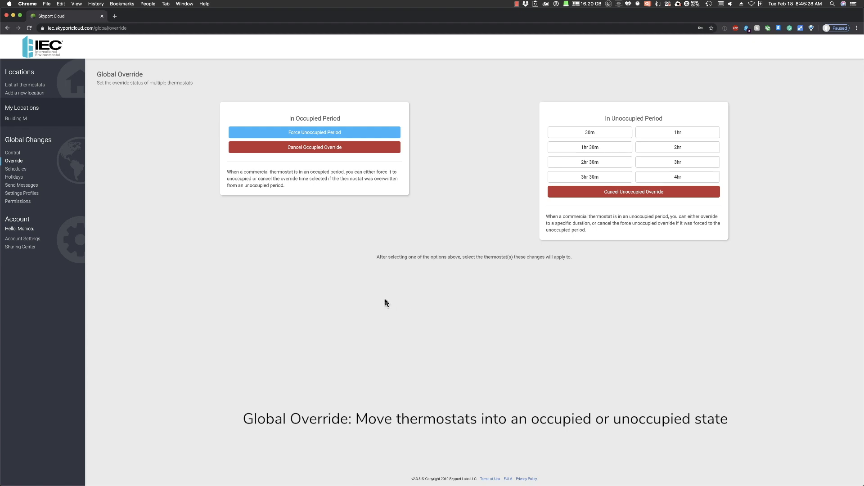
mouse_move(358, 220)
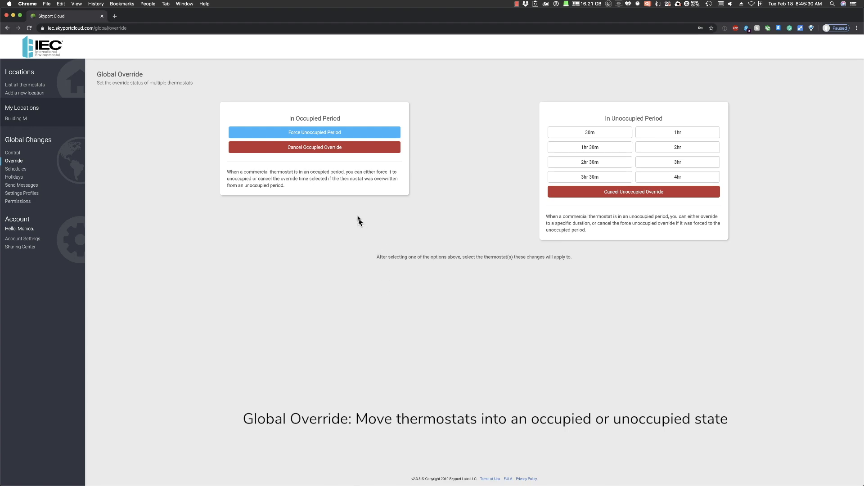
left_click(314, 132)
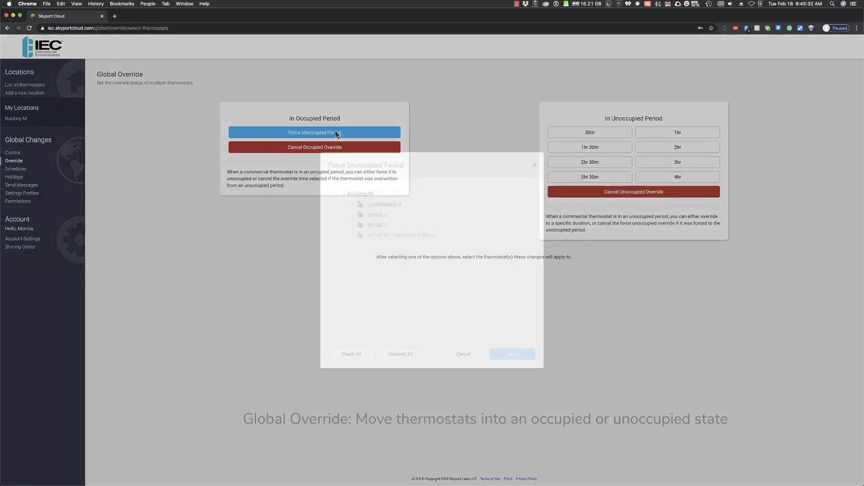
left_click(314, 132)
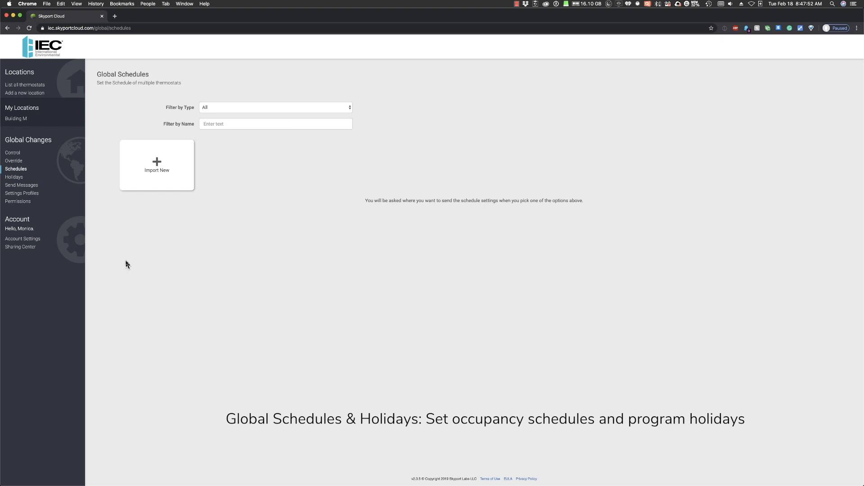
mouse_move(157, 169)
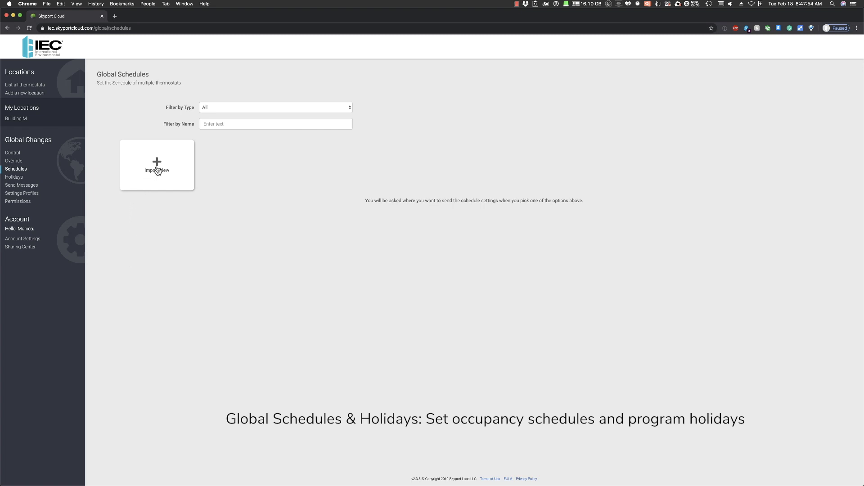
Step: Import Office G's schedule into Global Schedules under the name 'OFFICE HOURS'
left_click(157, 165)
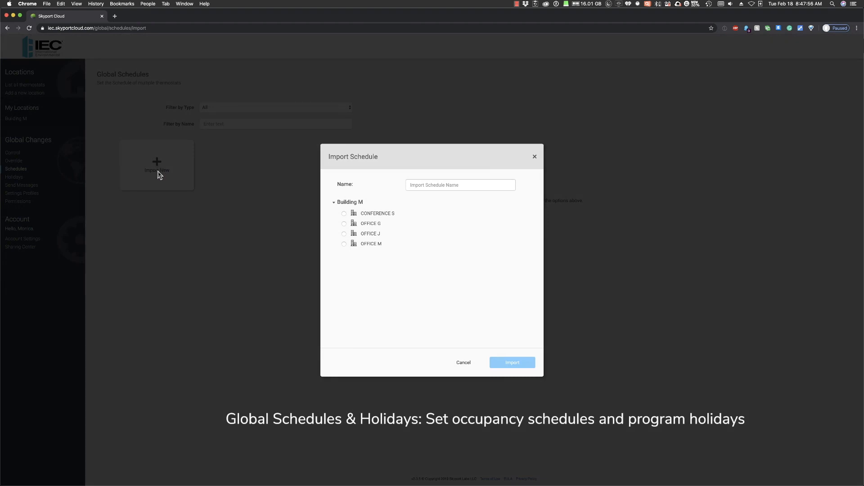
mouse_move(388, 278)
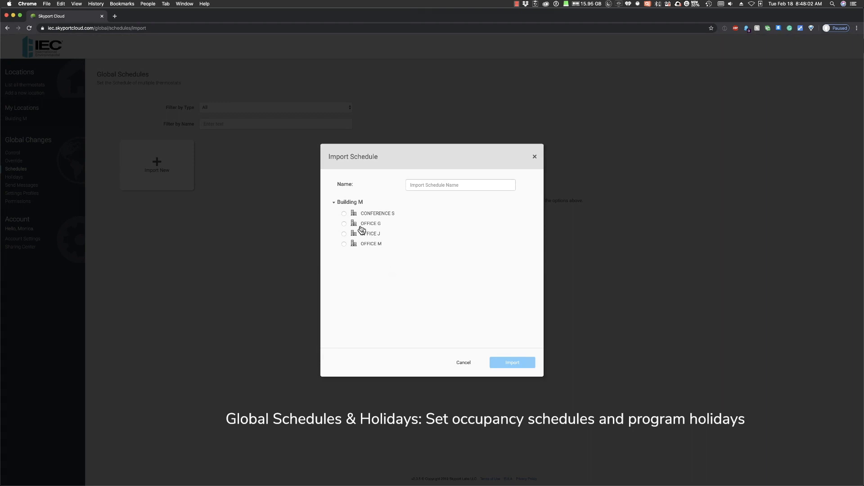
left_click(344, 223)
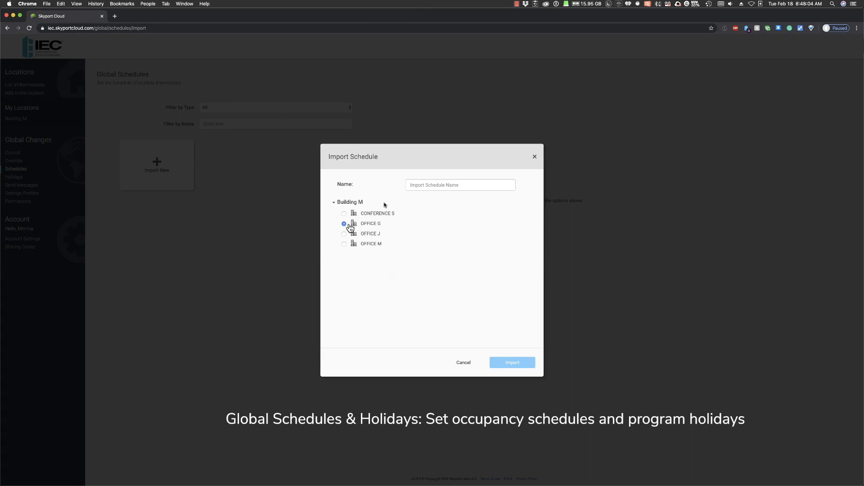
type("OFFI")
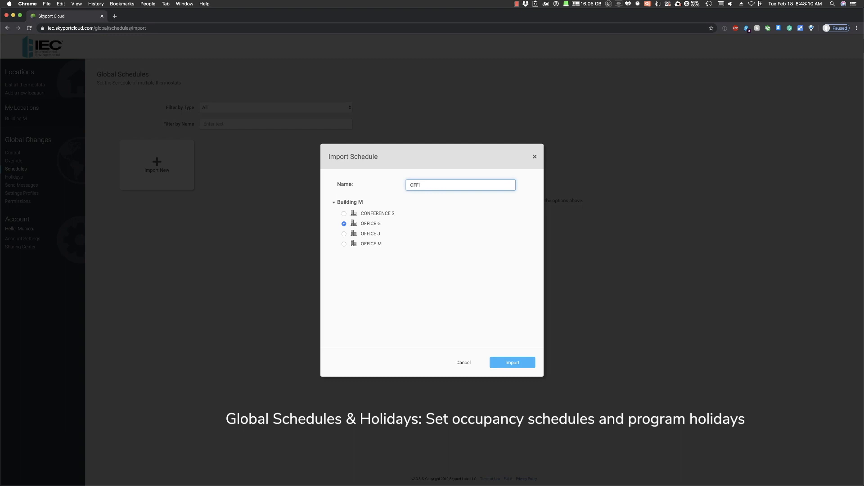
type("CE")
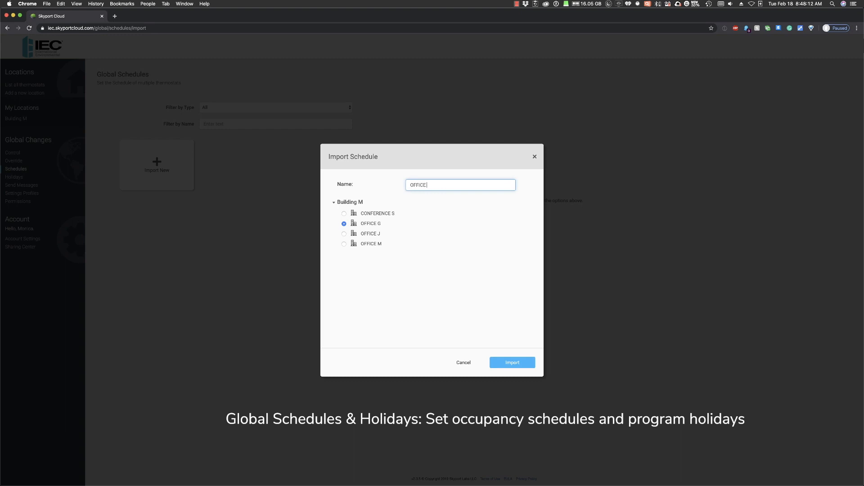
type("HOU")
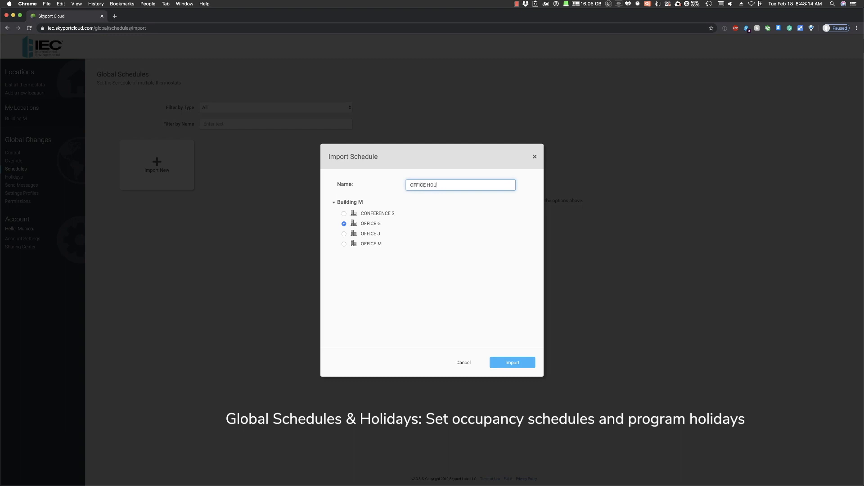
type("RS")
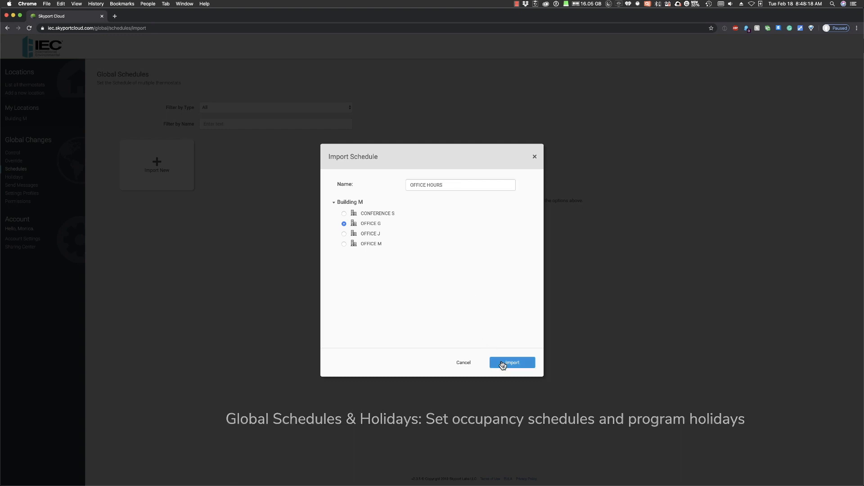
left_click(512, 362)
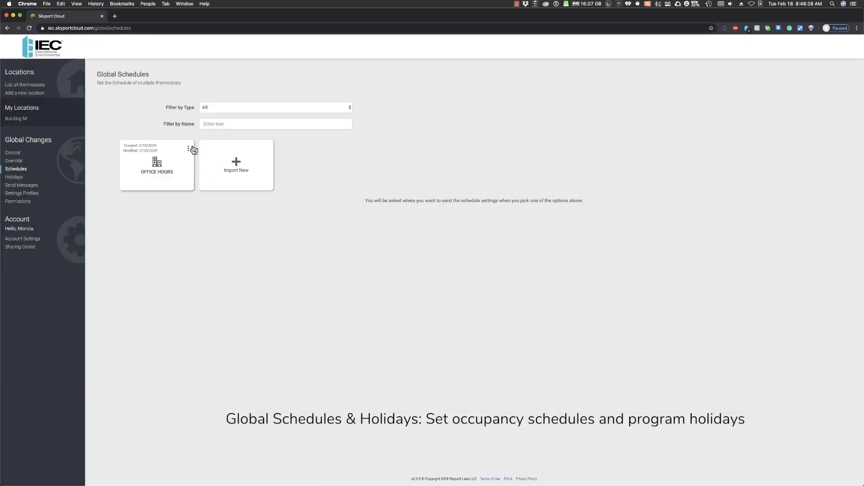
Step: Send the OFFICE HOURS schedule to CONFERENCE S, OFFICE J and OFFICE M
left_click(189, 148)
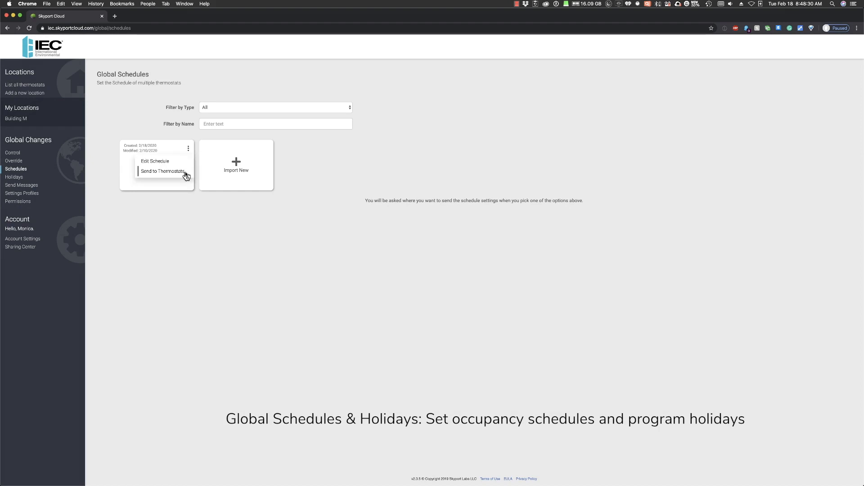
left_click(162, 171)
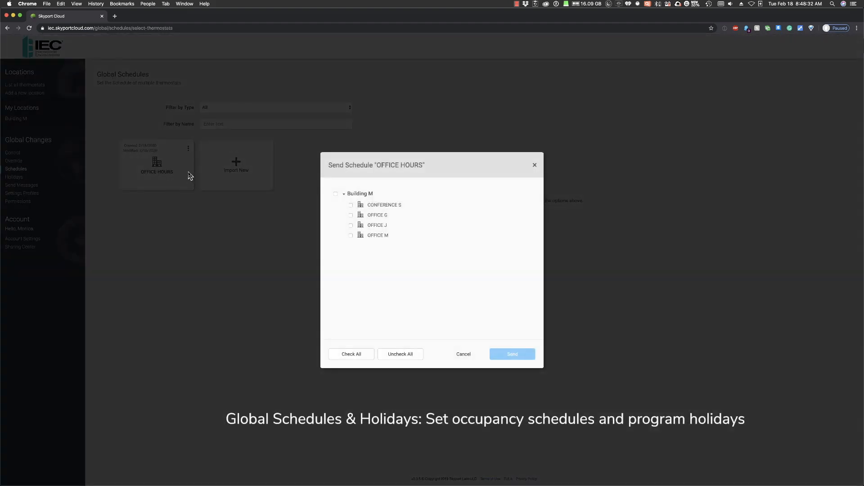
left_click(350, 205)
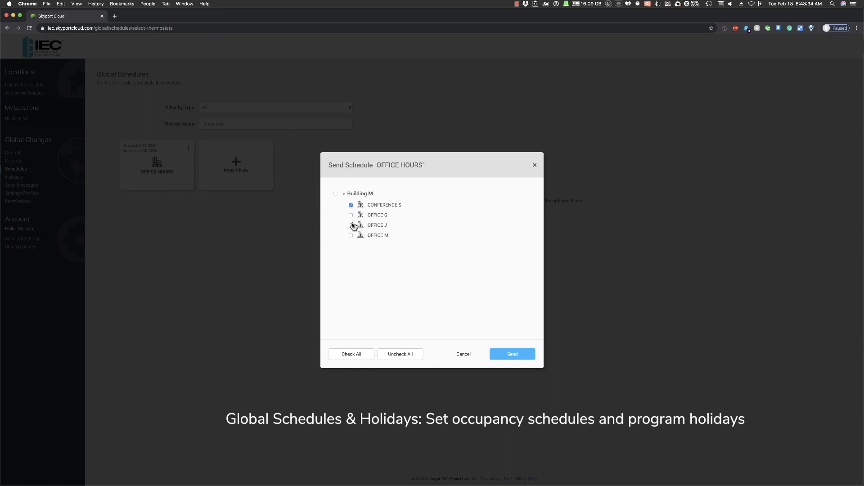
left_click(351, 225)
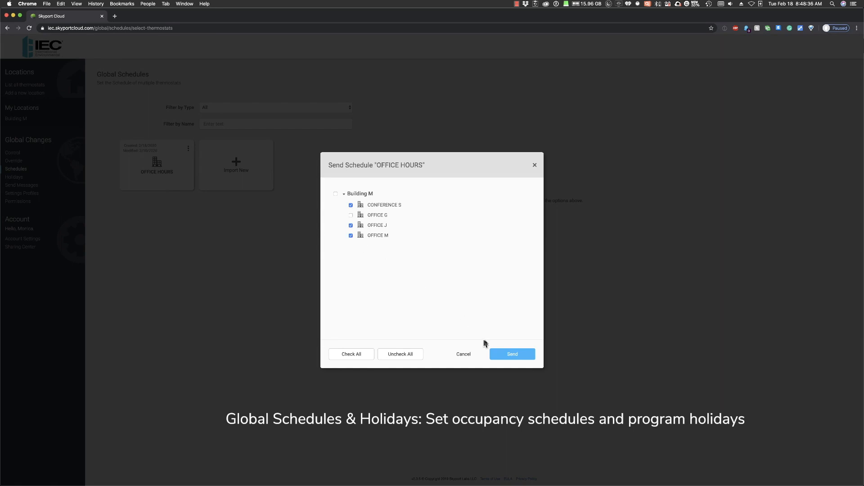
left_click(22, 193)
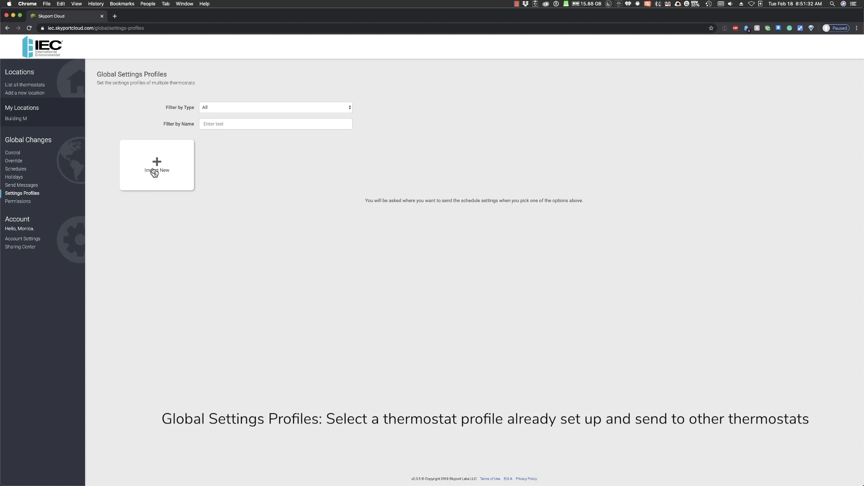
Step: Create a settings profile named '2P ELEC HT' from OFFICE J's settings
left_click(157, 165)
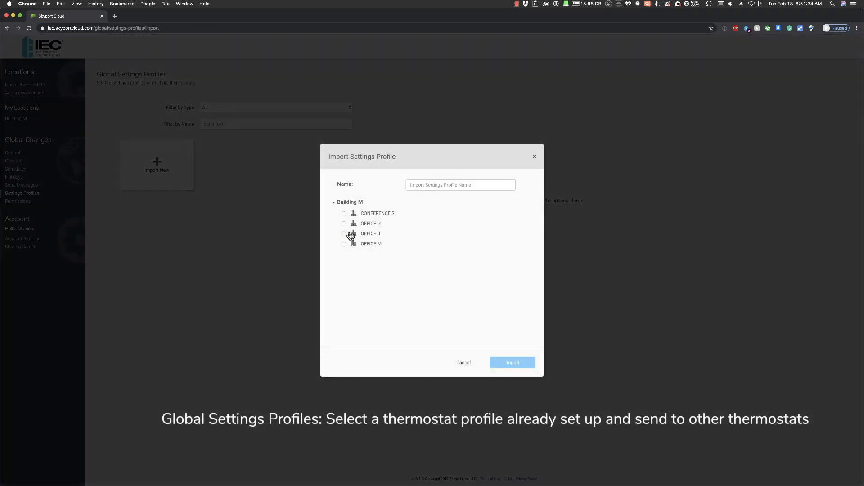
left_click(344, 234)
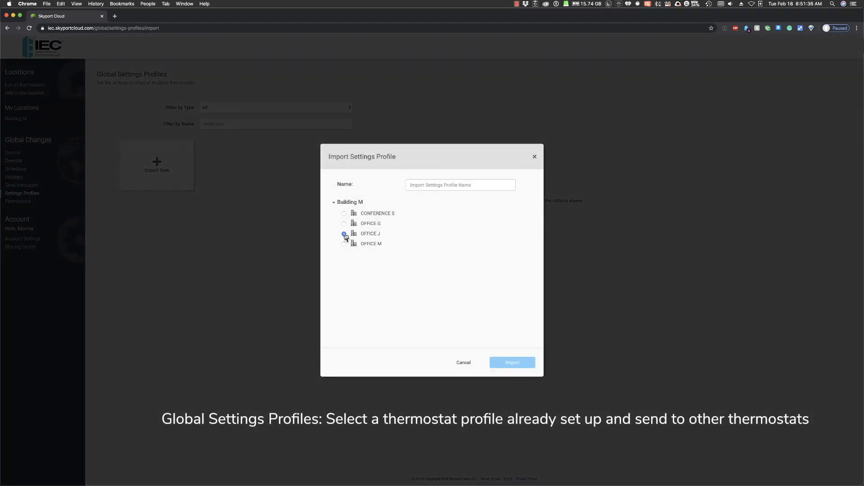
type("2P E")
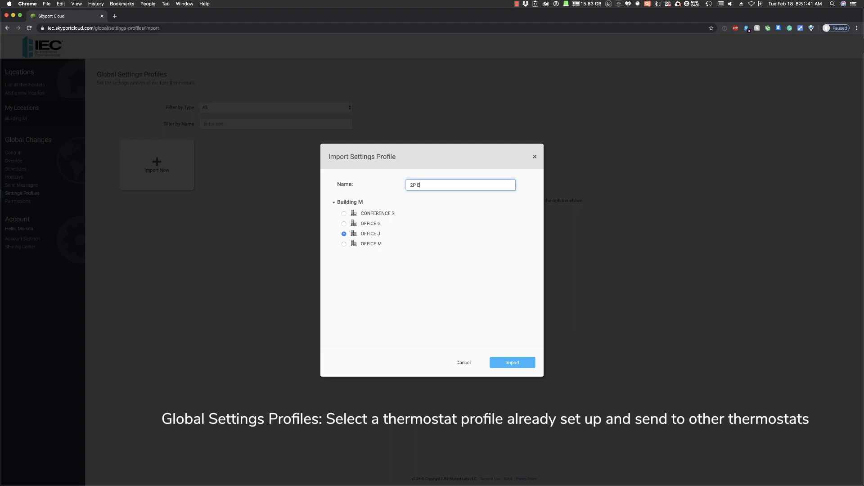
type("LEC")
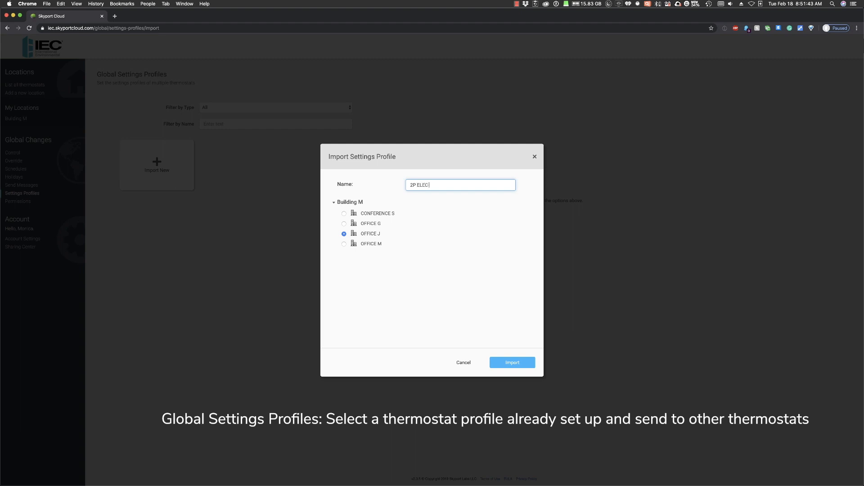
type("HT")
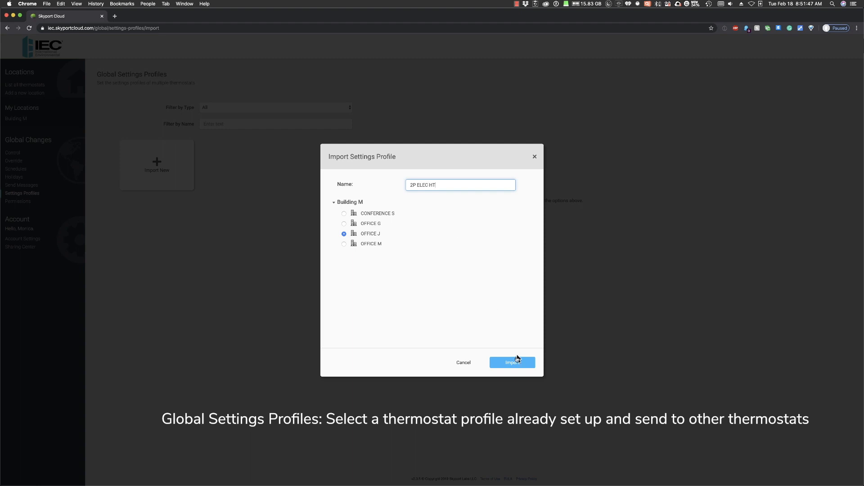
left_click(511, 362)
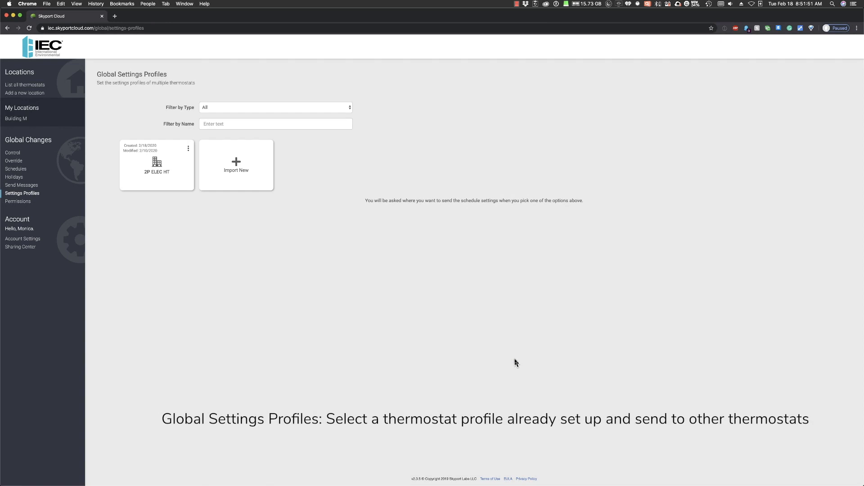
mouse_move(188, 154)
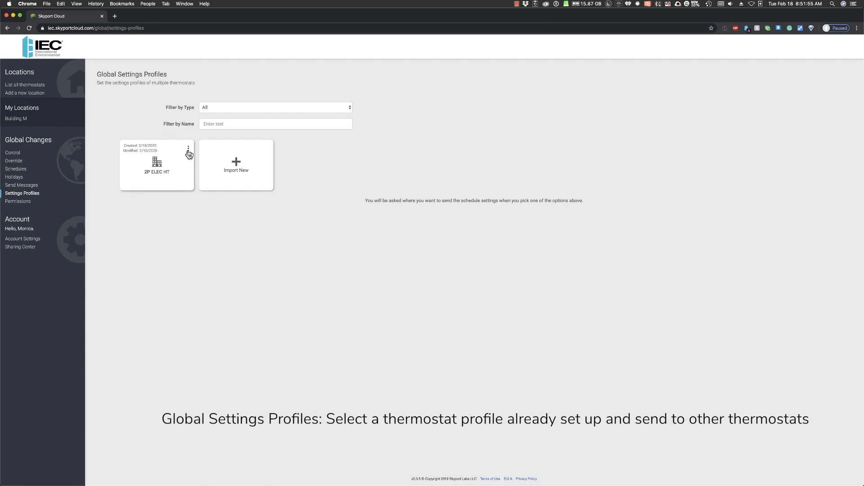
Step: Send the 2P ELEC HT profile, selecting CONFERENCE S and OFFICE G as recipients
left_click(188, 148)
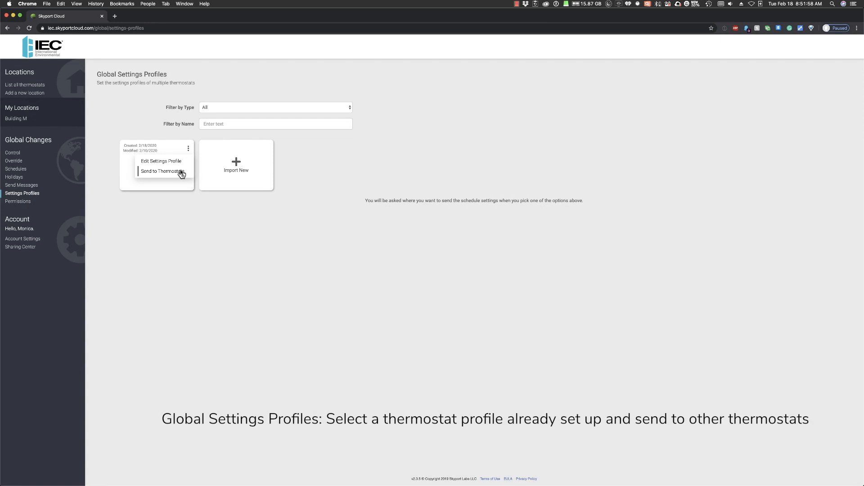
left_click(160, 171)
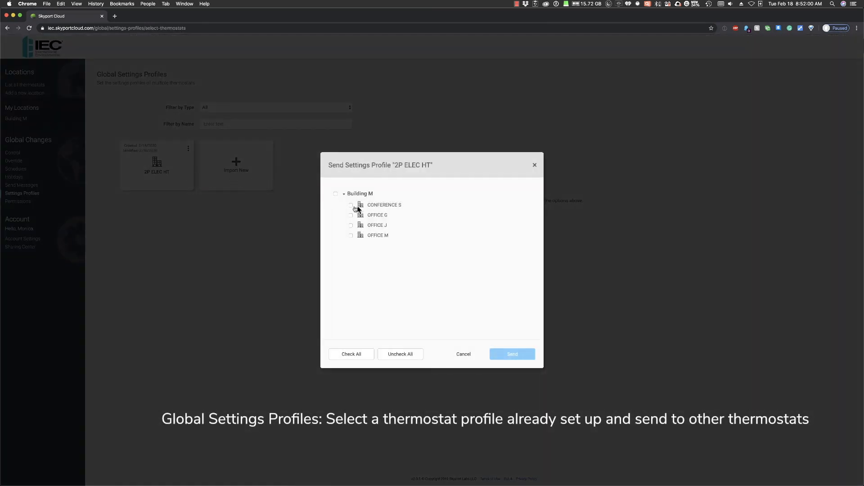
left_click(350, 216)
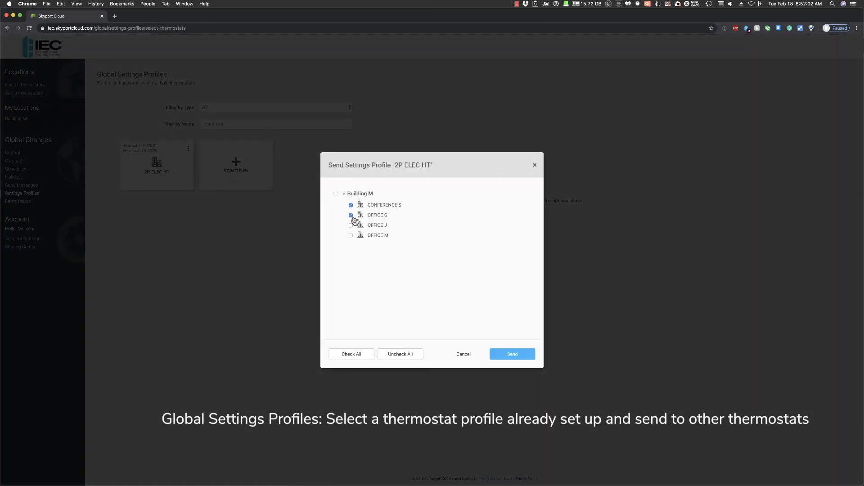
left_click(18, 202)
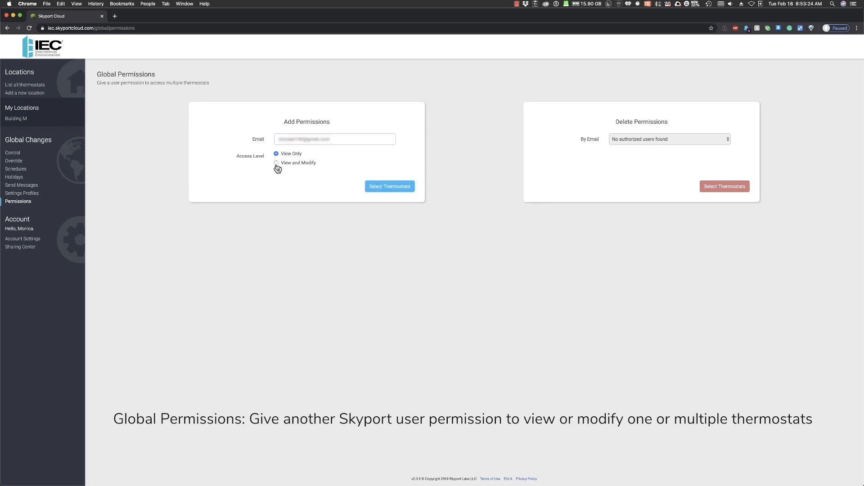
Step: Send a View and Modify permission for the CONFERENCE S thermostat
left_click(276, 162)
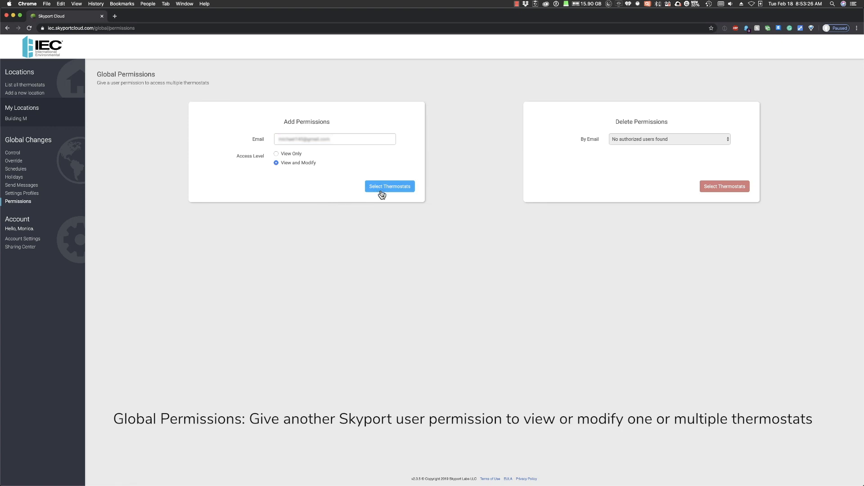
left_click(390, 186)
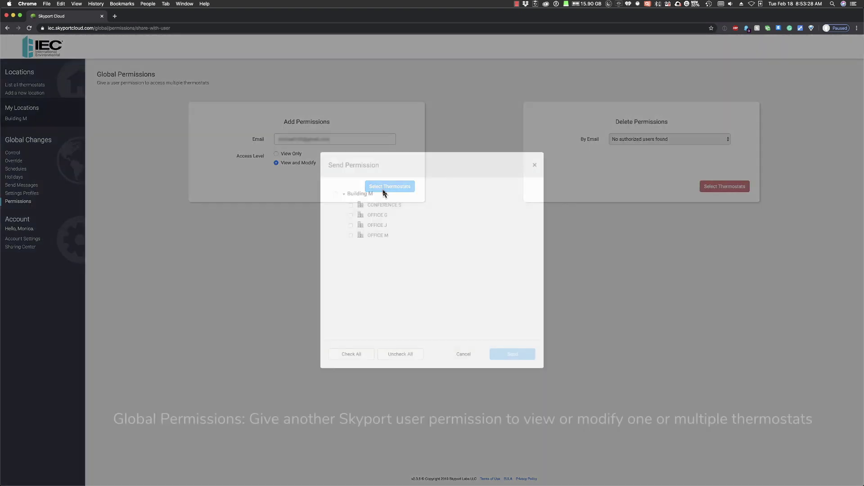
left_click(351, 205)
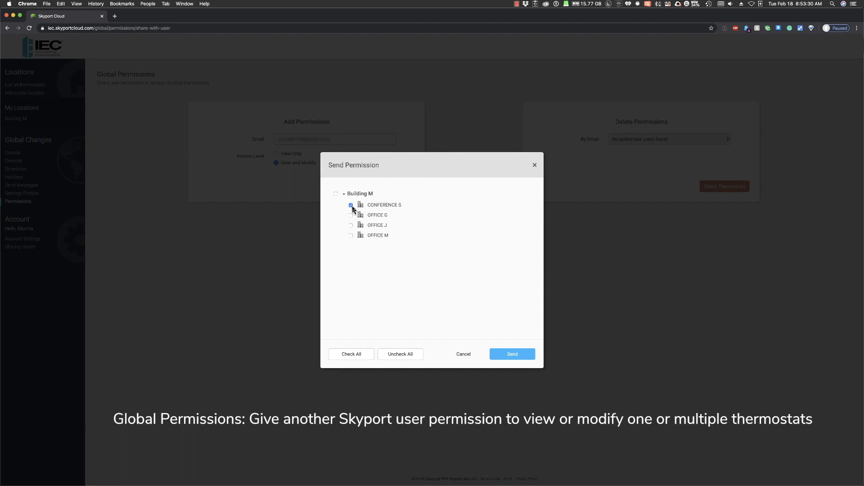
mouse_move(546, 366)
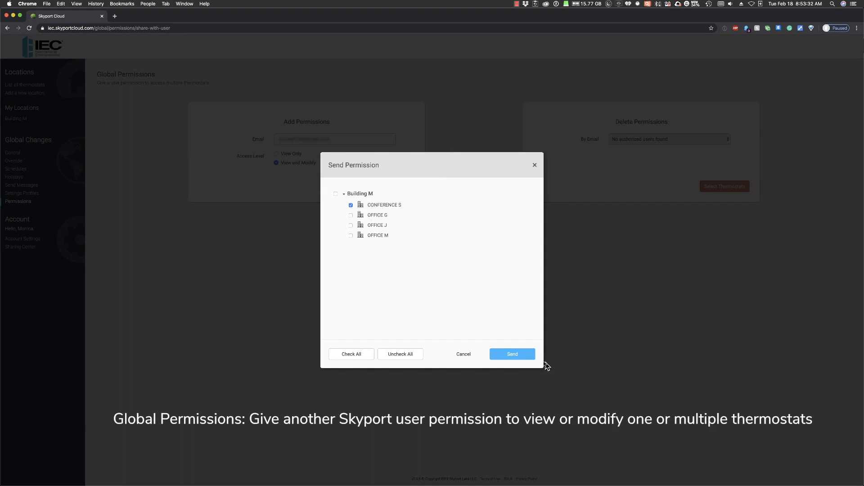
left_click(511, 354)
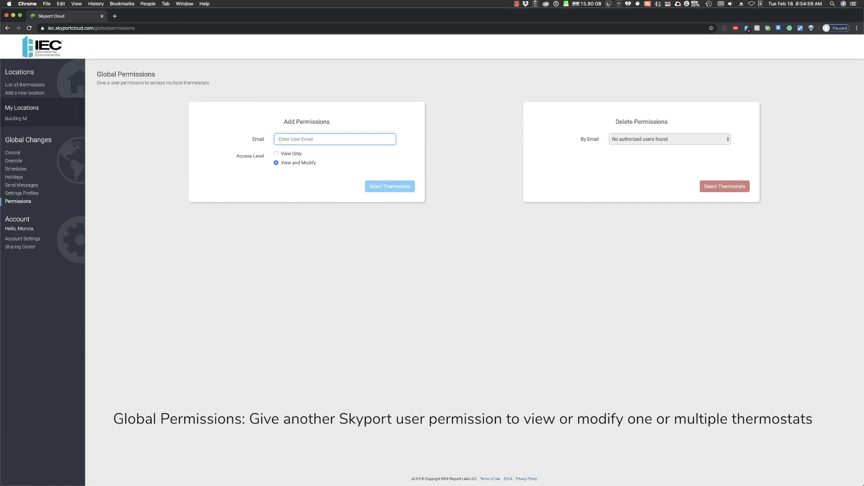
mouse_move(139, 140)
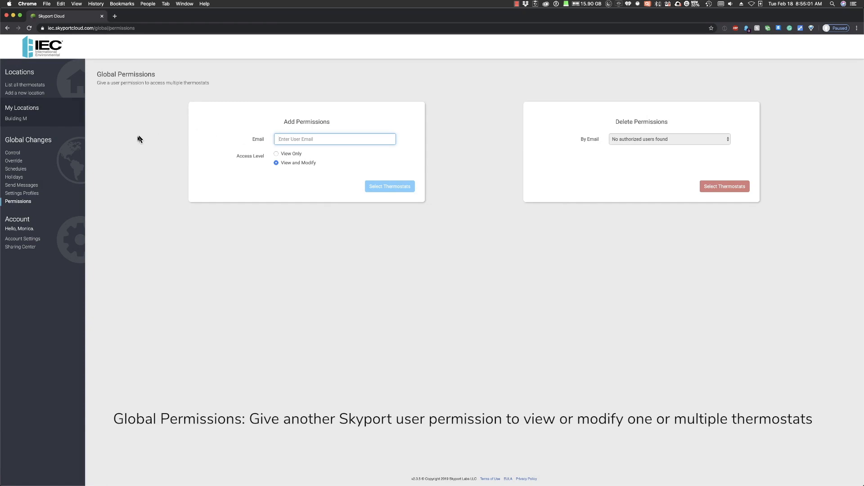
mouse_move(133, 152)
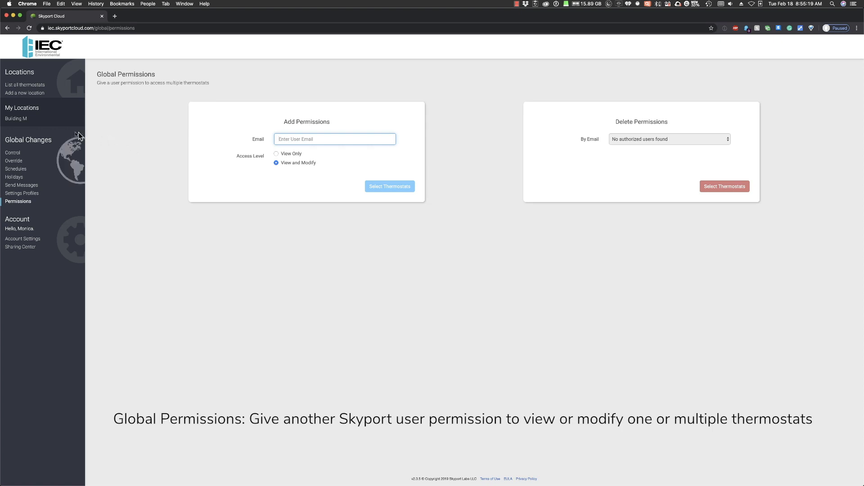
Step: In Building M's Transfer settings, set the entire location to transfer
left_click(16, 118)
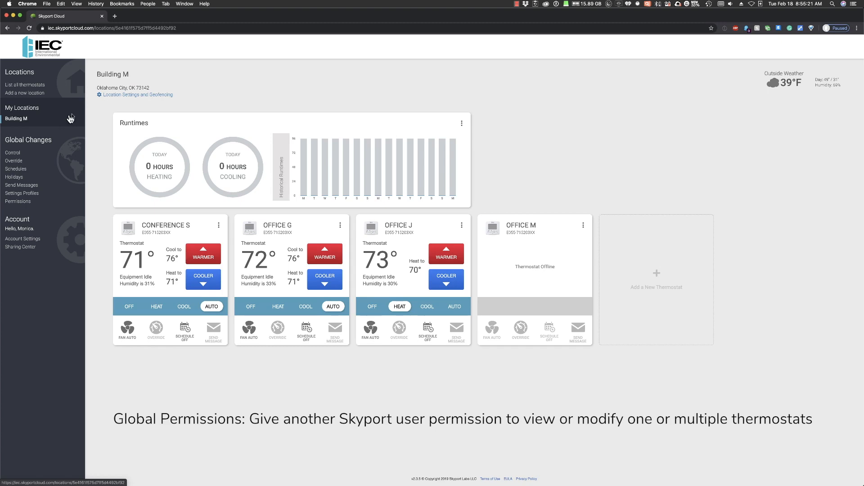
left_click(137, 94)
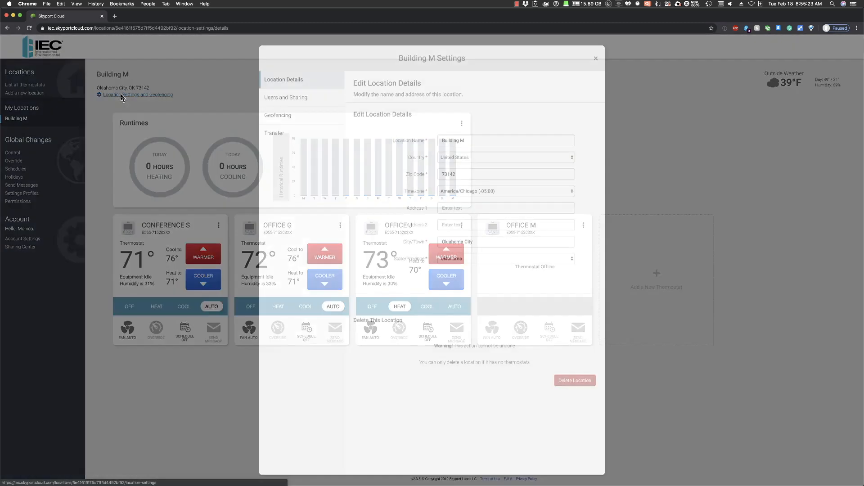
left_click(275, 133)
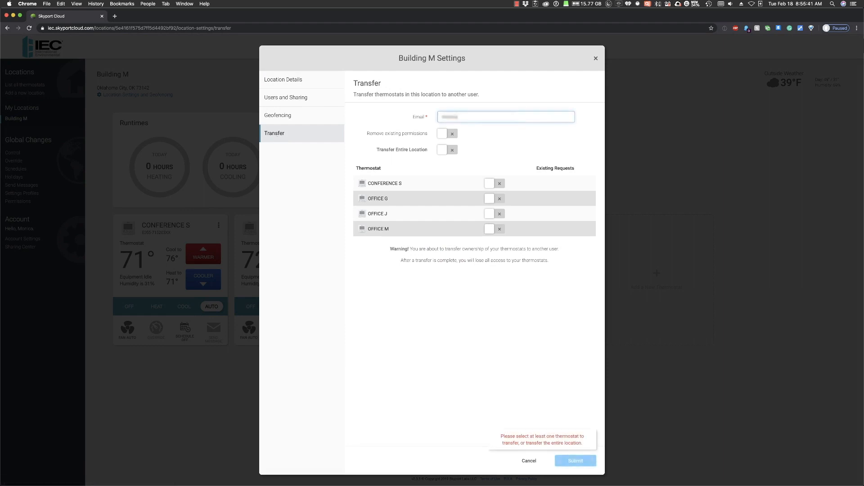
left_click(443, 149)
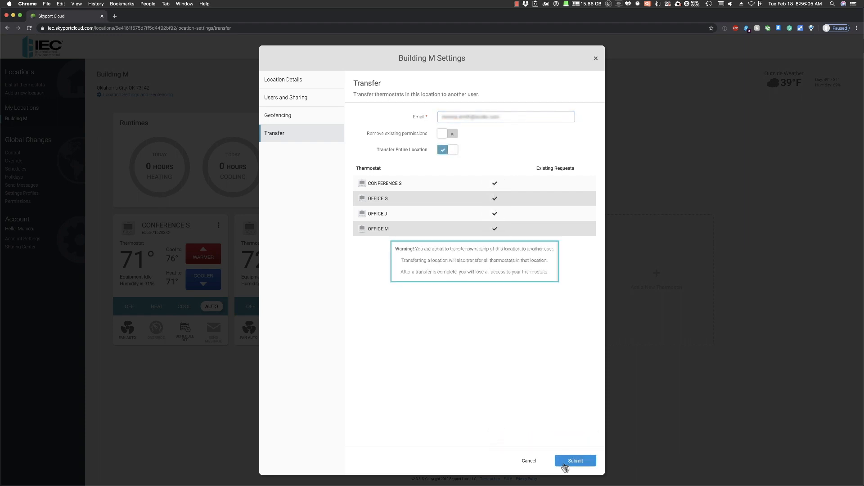